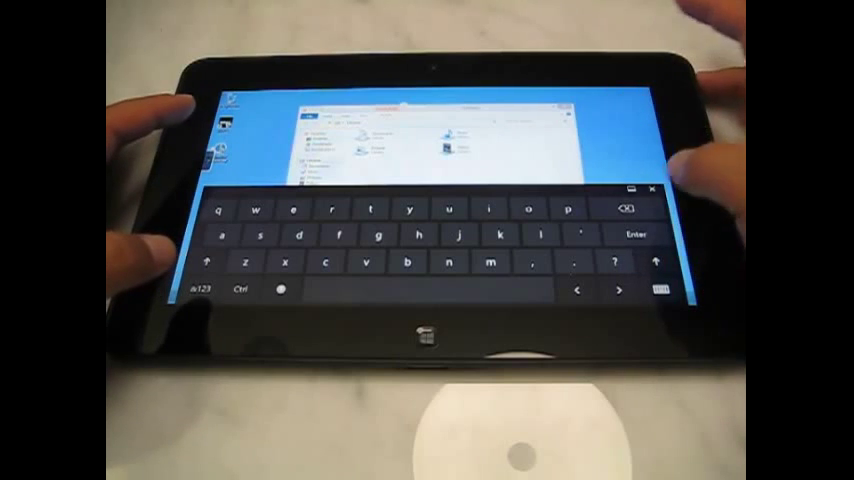
# Dismiss the on-screen touch keyboard, leaving the file window unobstructed
pyautogui.click(652, 188)
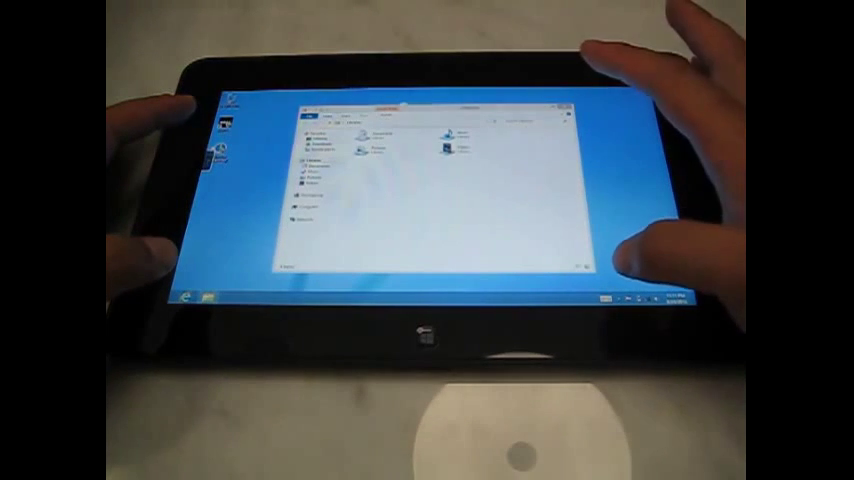